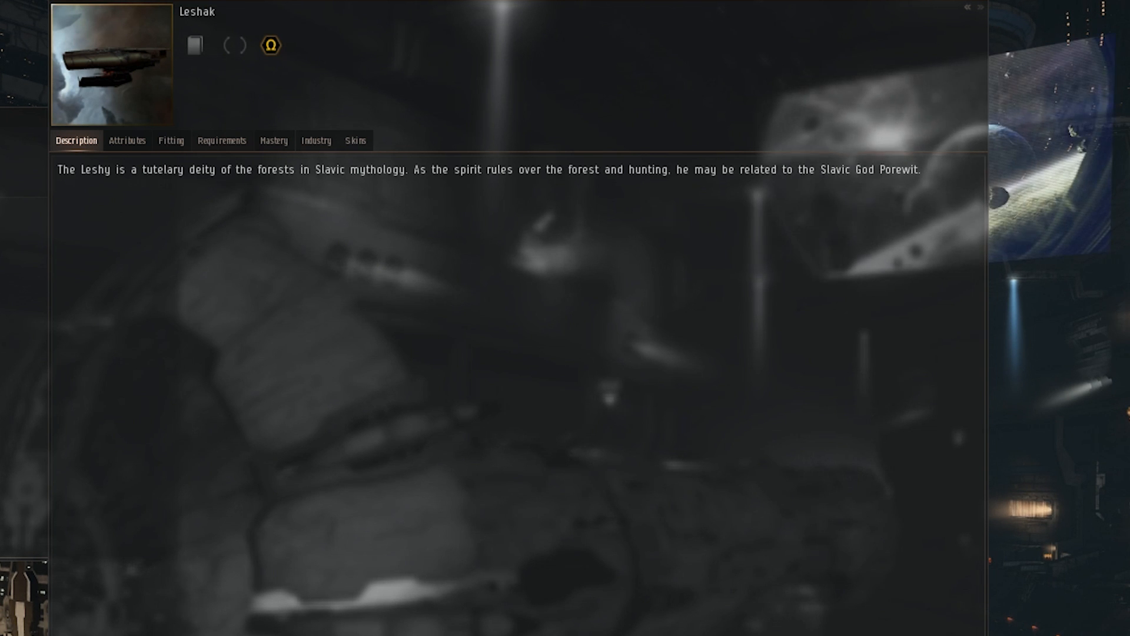
# - Show the Leshak's attribute statistics: structure, armor, shield and capacitor figures
pyautogui.click(127, 141)
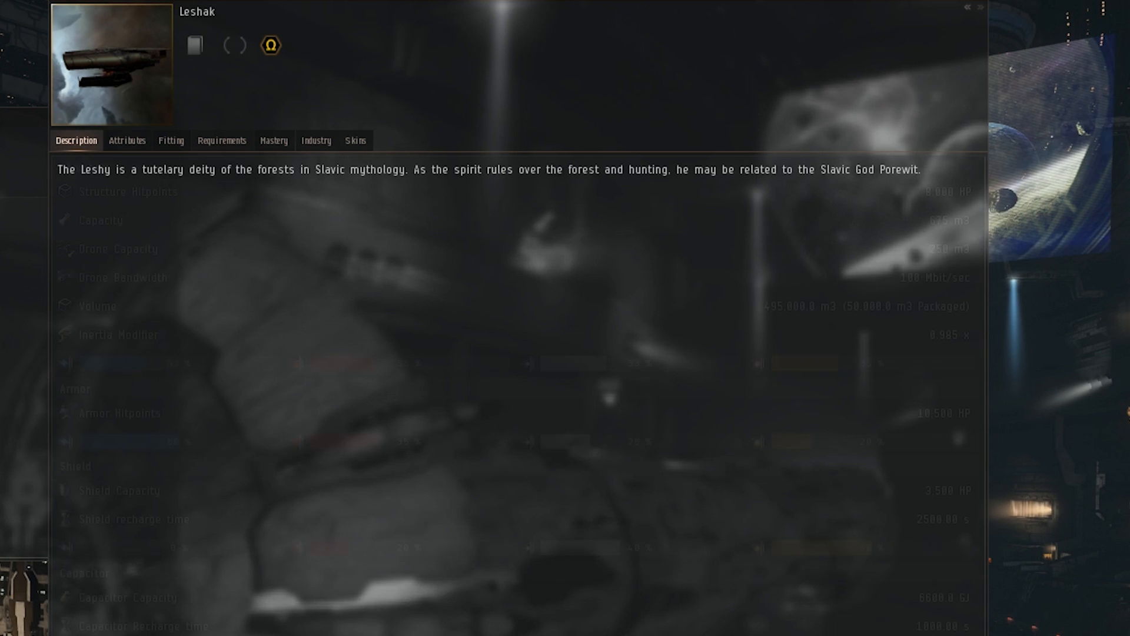
pyautogui.click(127, 140)
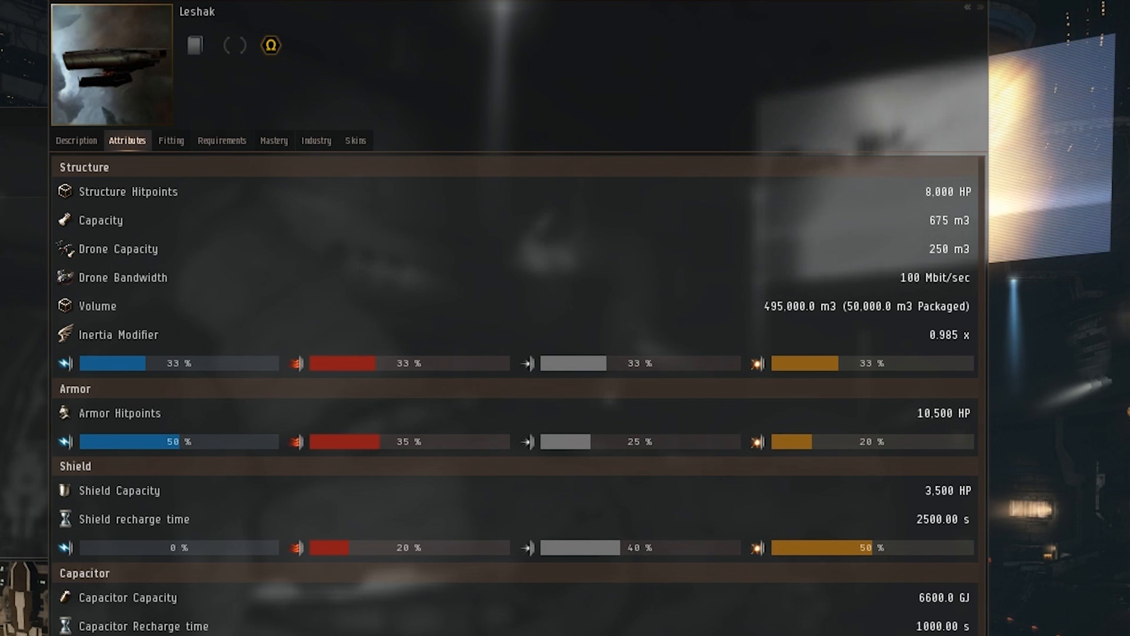
# - Scroll the attributes down to the targeting figures and 28-point sensor strength
pyautogui.scroll(-3)
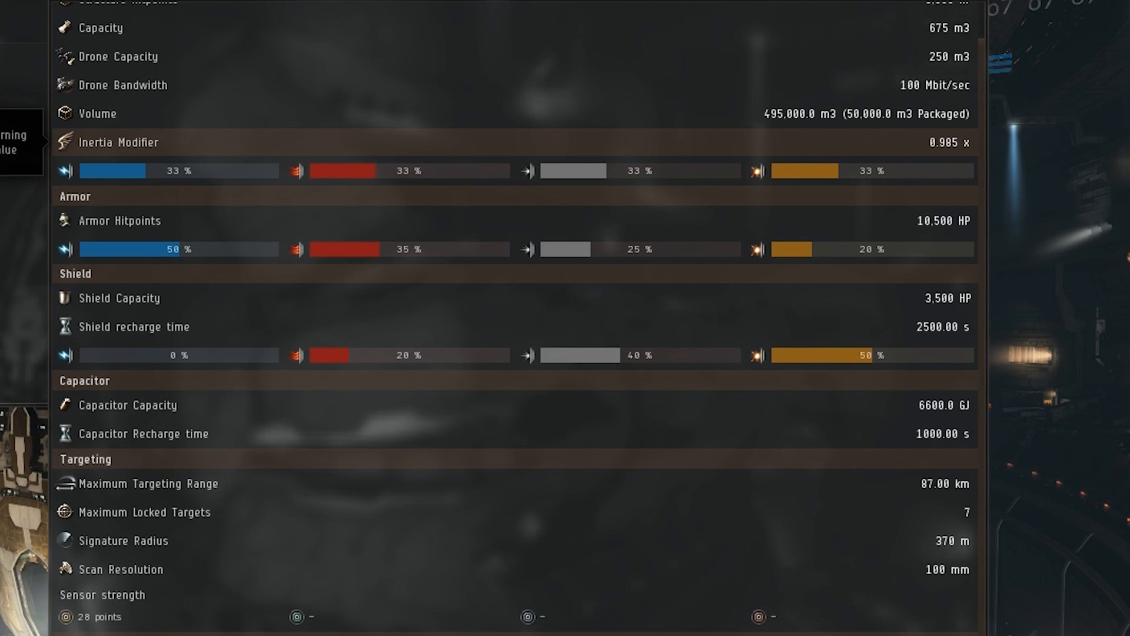
pyautogui.scroll(-3)
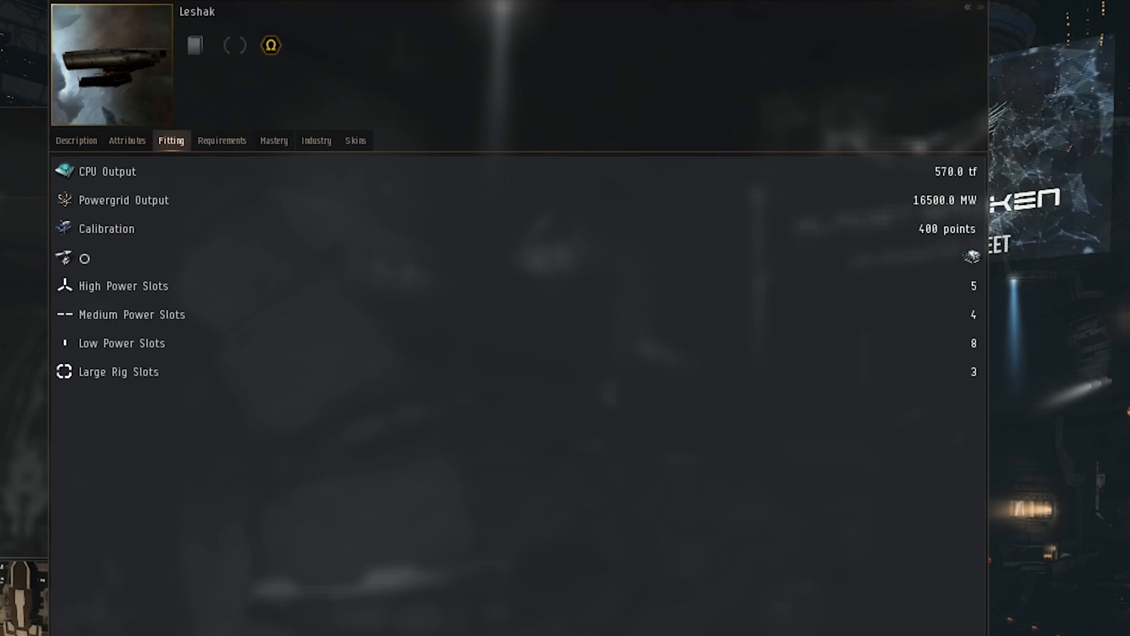
# - Show the Leshak's skill requirements: Precursor Battleship I, Spaceship Command V, 1h 6m 40s total
pyautogui.click(222, 140)
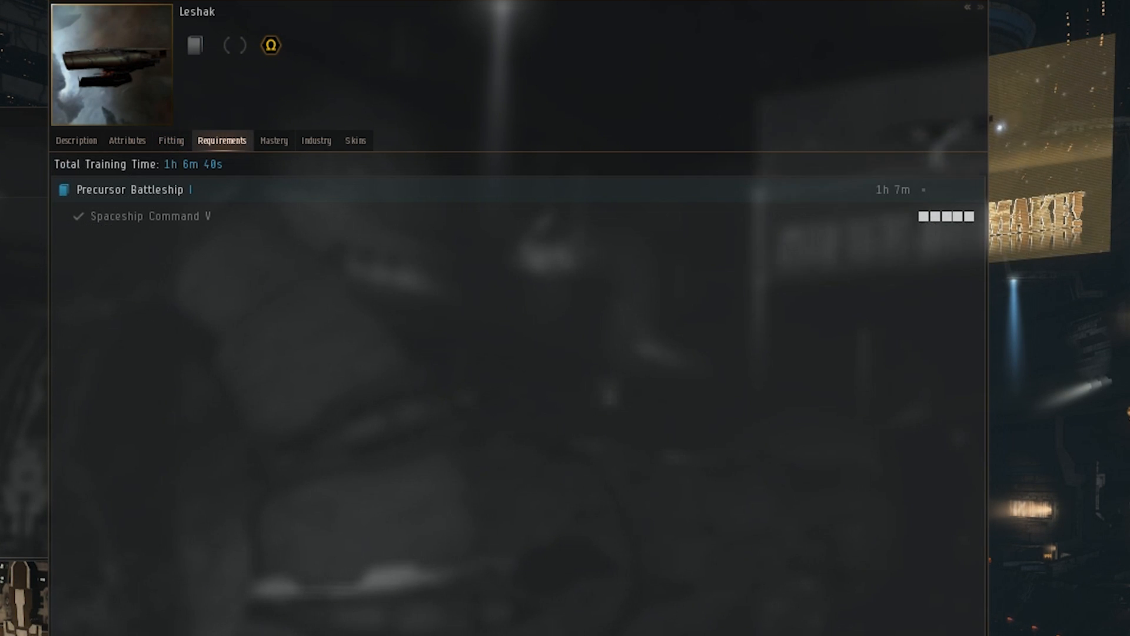